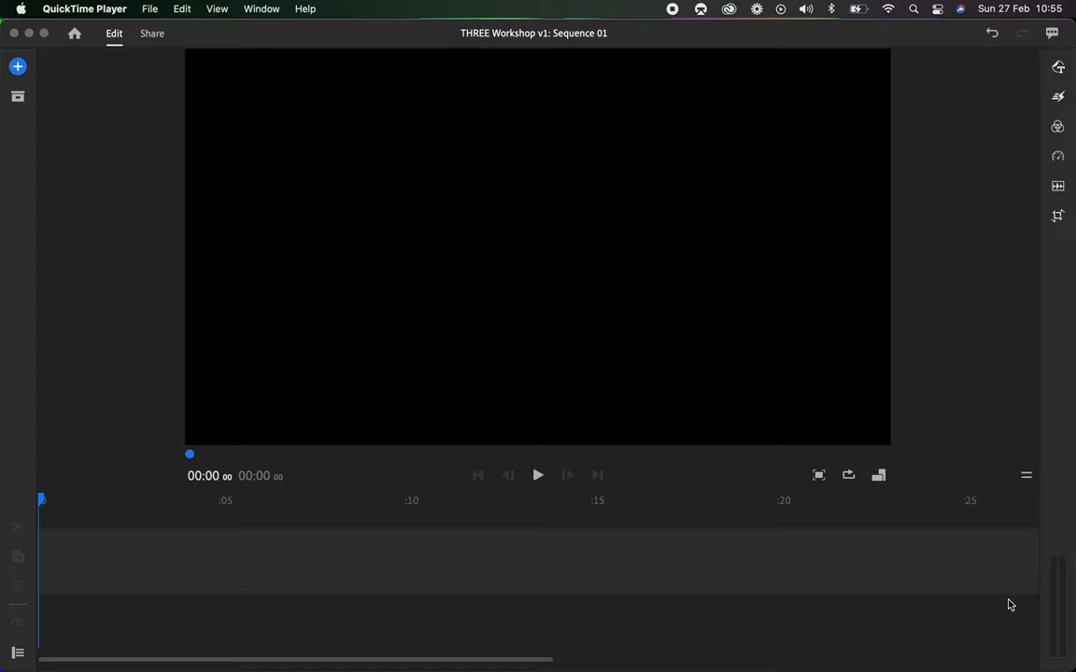
{"action": "mouse_move", "coordinate": [368, 329]}
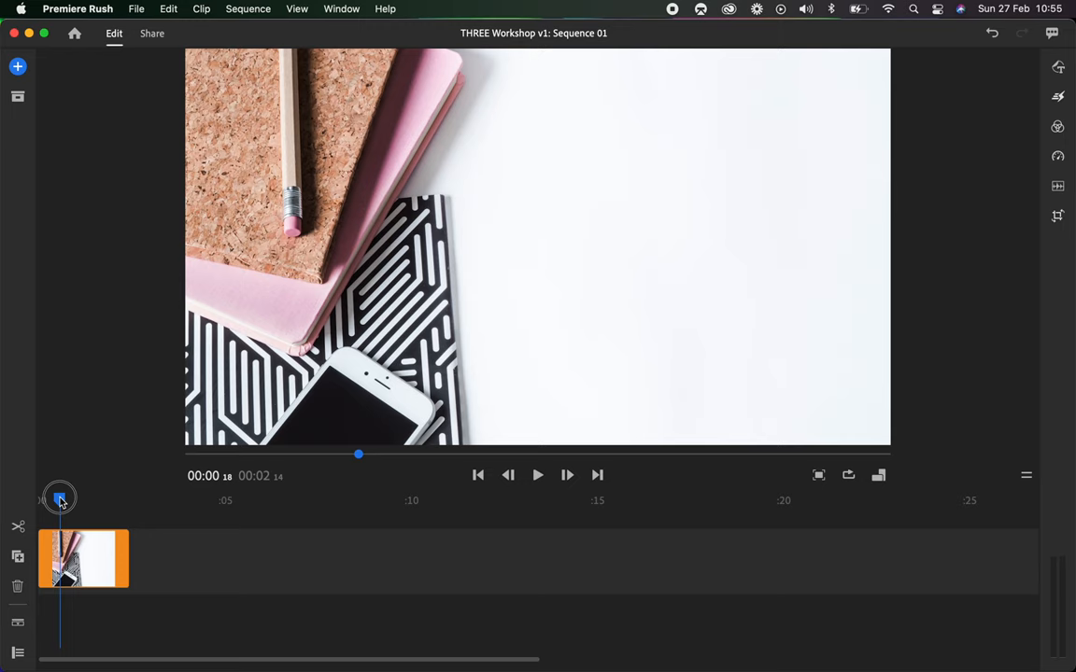
{"action": "left_click_drag", "start_coordinate": [59, 499], "coordinate": [104, 499]}
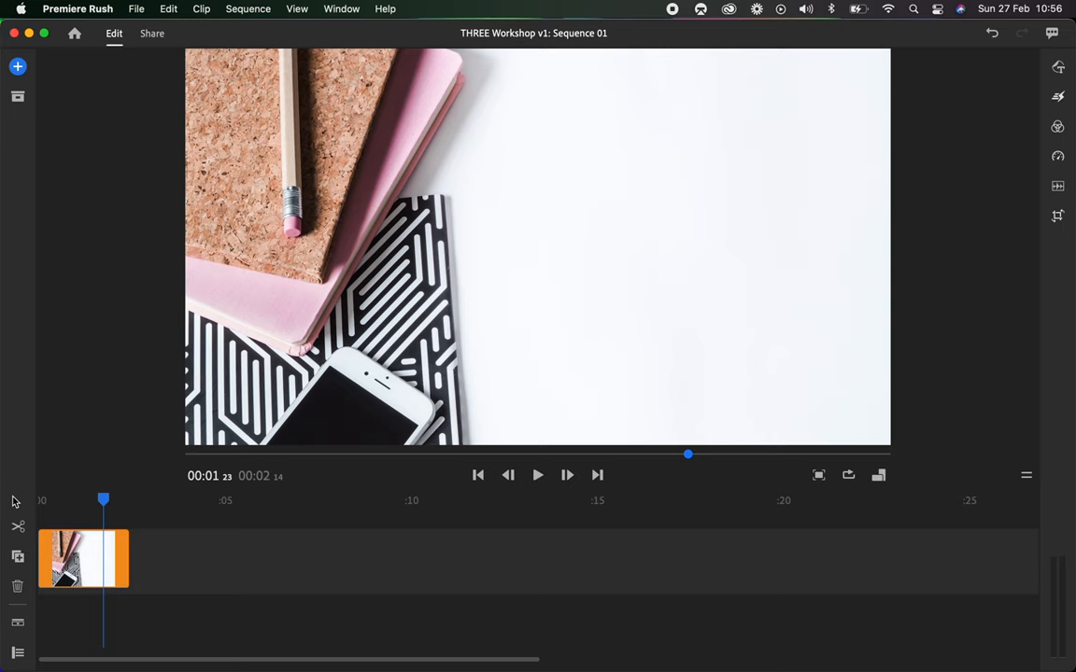
{"action": "mouse_move", "coordinate": [1039, 240]}
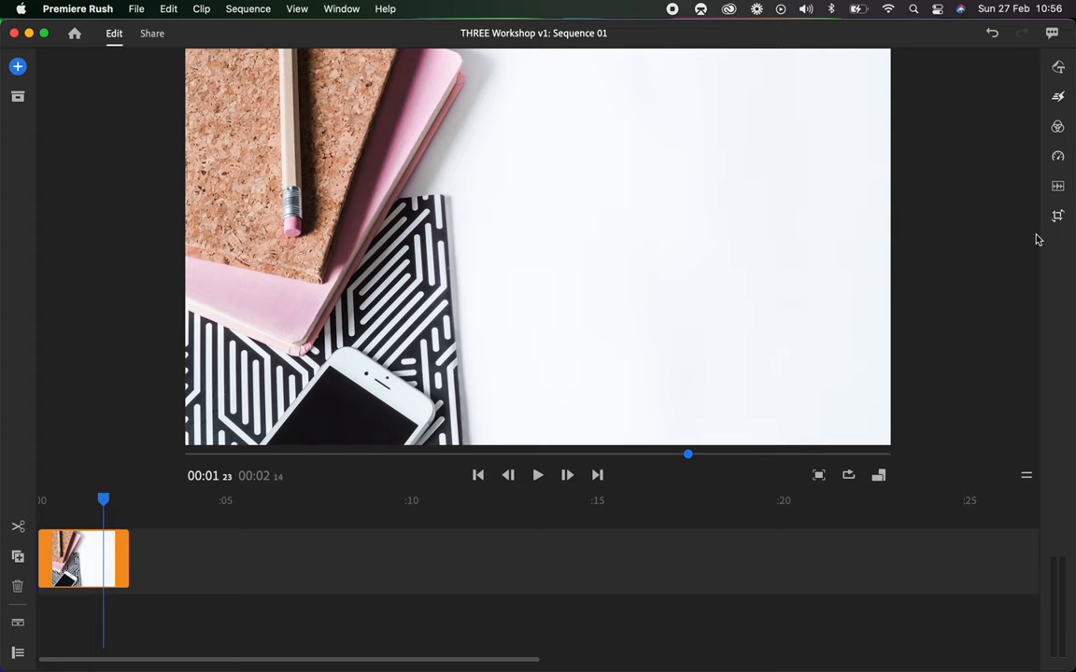
{"action": "mouse_move", "coordinate": [1058, 96]}
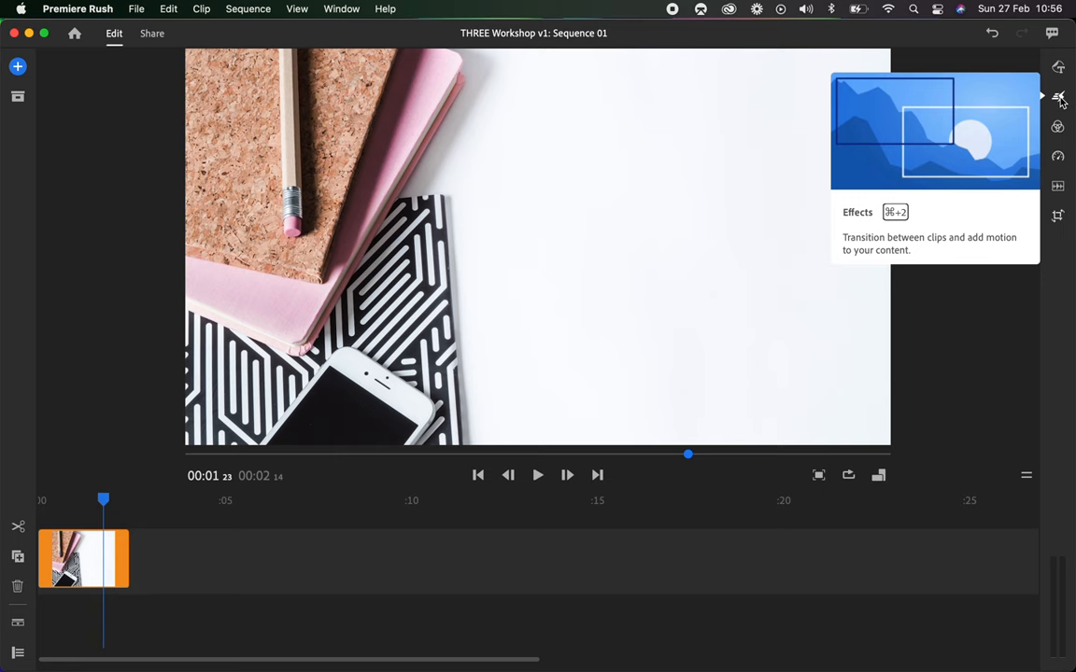
Turn on Pan and Zoom for the still image from the Effects panel
{"action": "left_click", "coordinate": [1058, 96]}
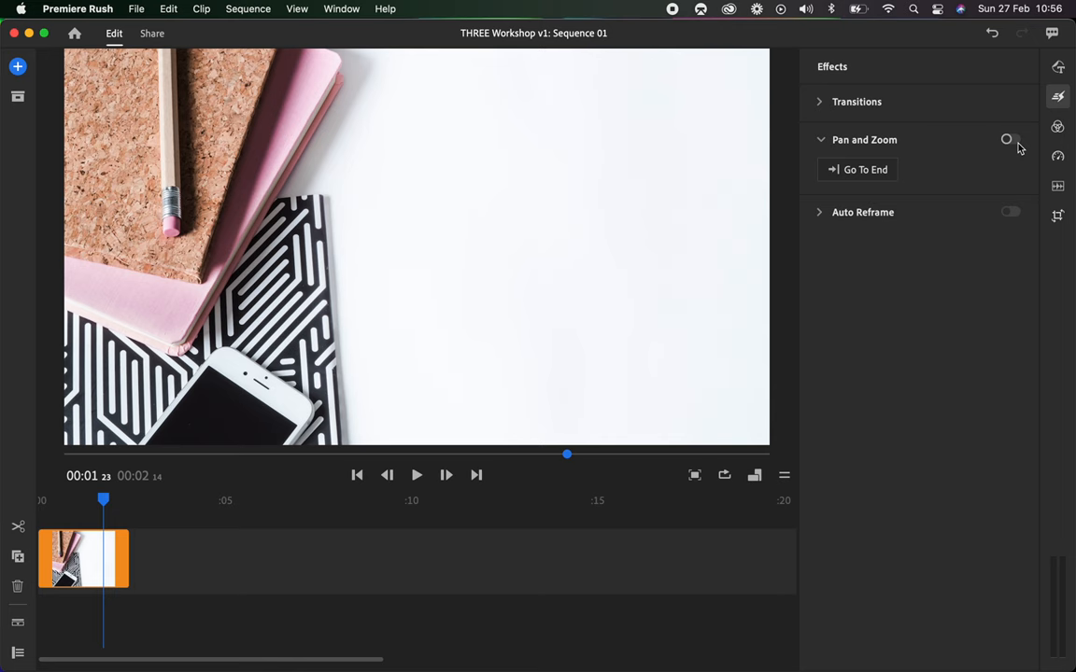
{"action": "left_click", "coordinate": [1007, 139]}
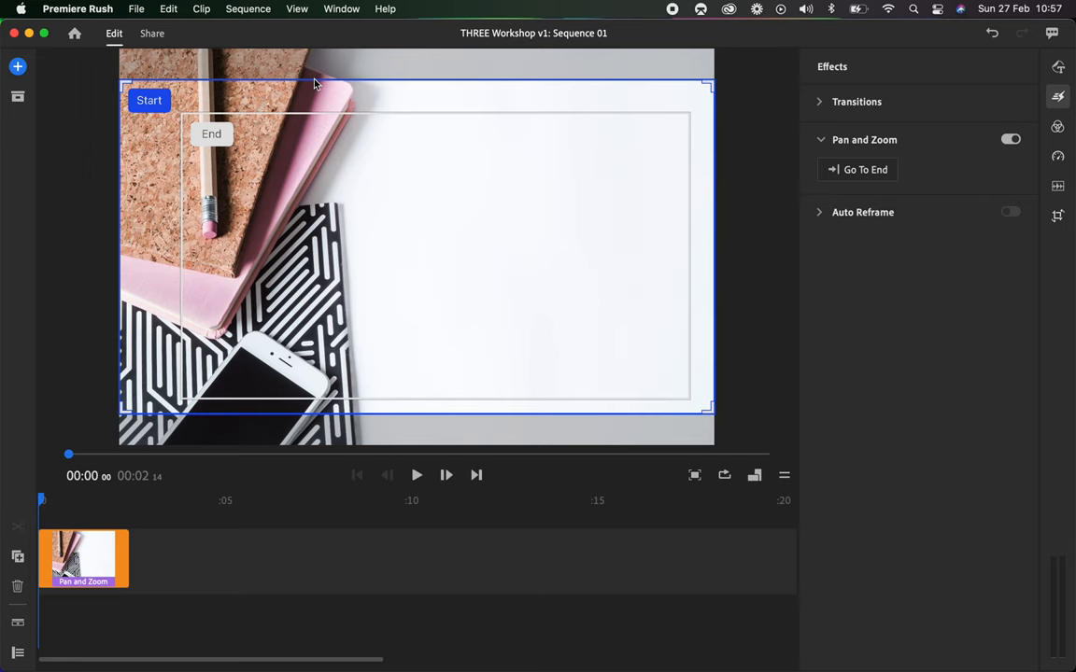
{"action": "mouse_move", "coordinate": [225, 125]}
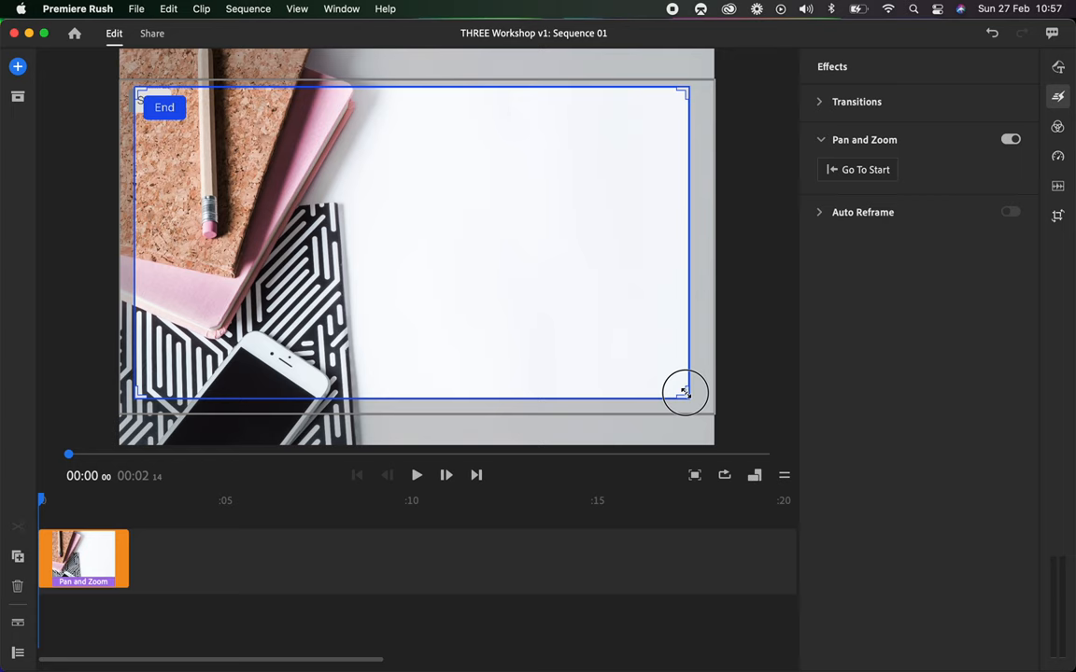
Drag the End frame's corner to nearly match the Start frame's size and position
{"action": "left_click_drag", "start_coordinate": [687, 392], "coordinate": [680, 403]}
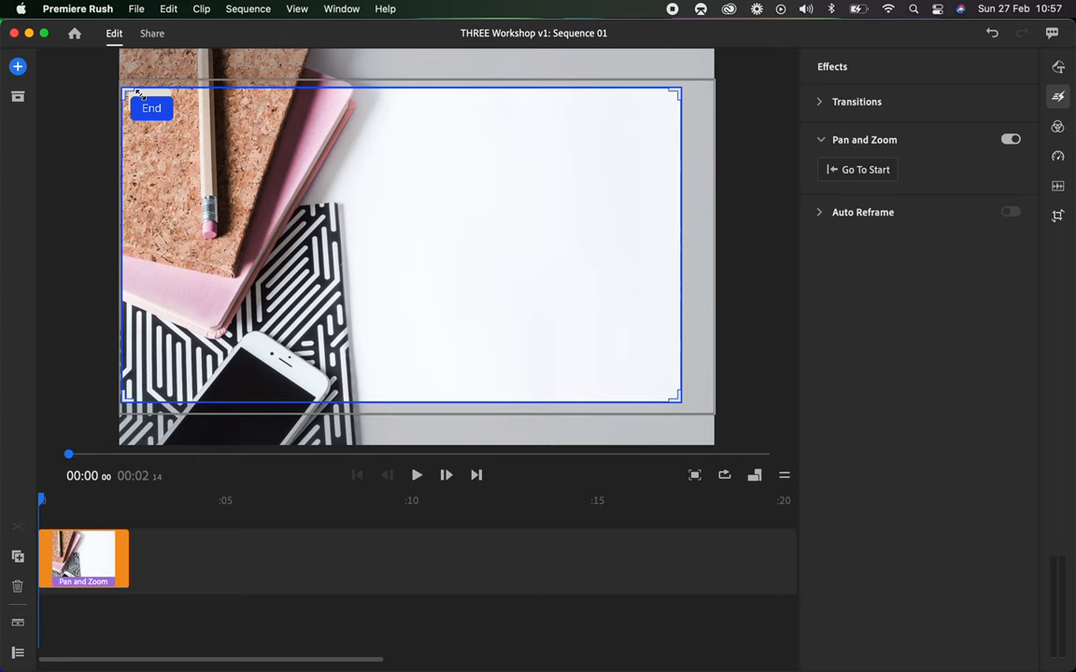
{"action": "left_click", "coordinate": [416, 475]}
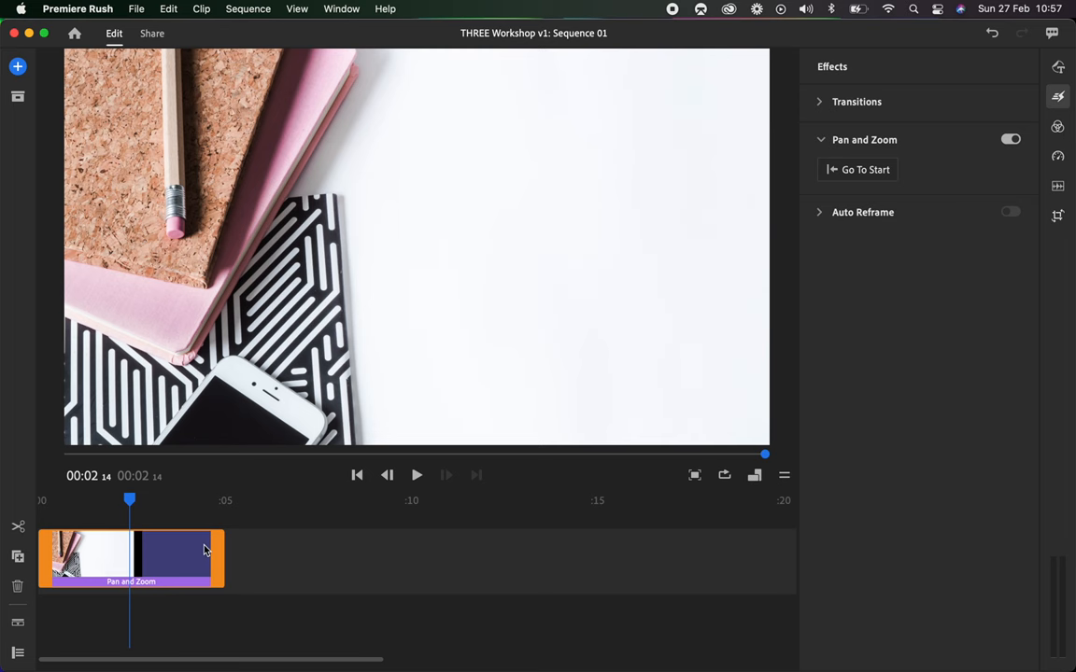
{"action": "left_click", "coordinate": [417, 476]}
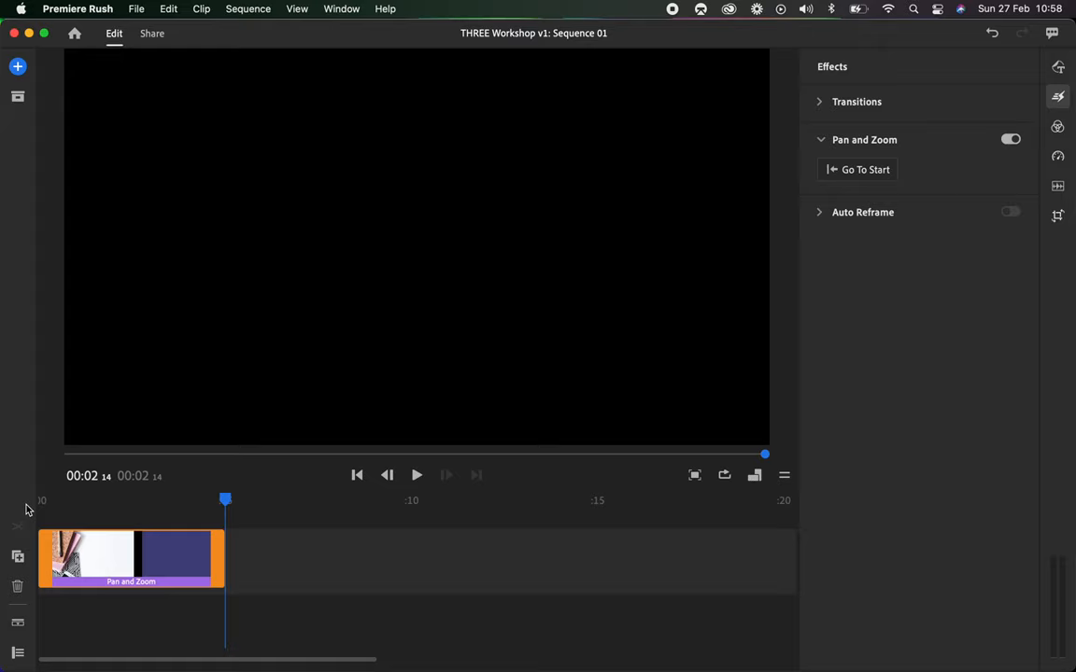
{"action": "left_click_drag", "start_coordinate": [225, 499], "coordinate": [92, 503]}
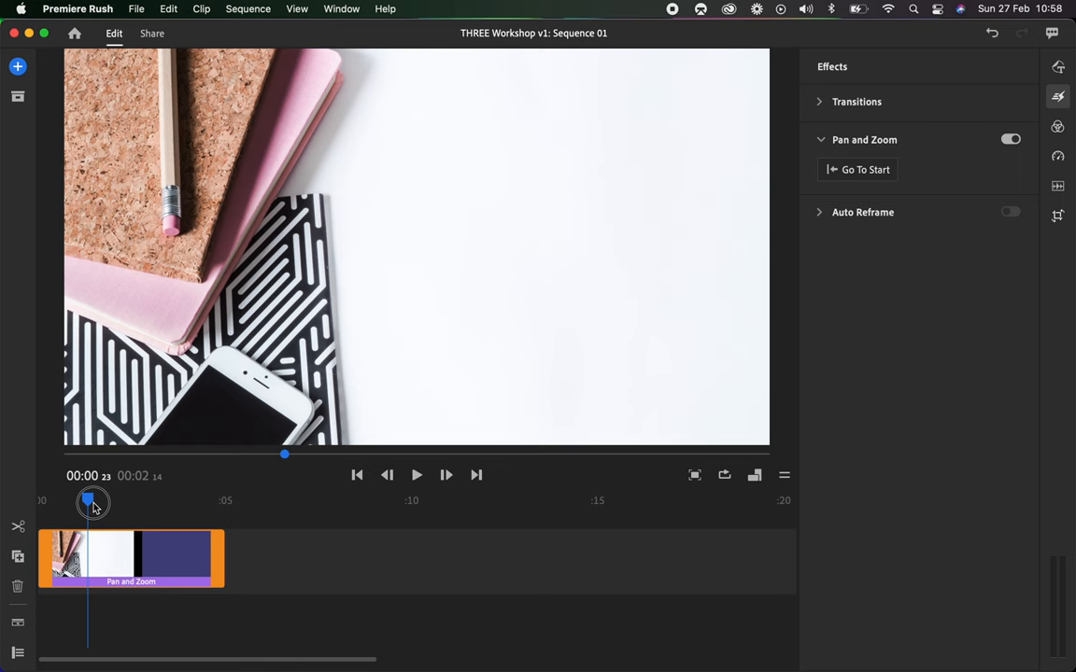